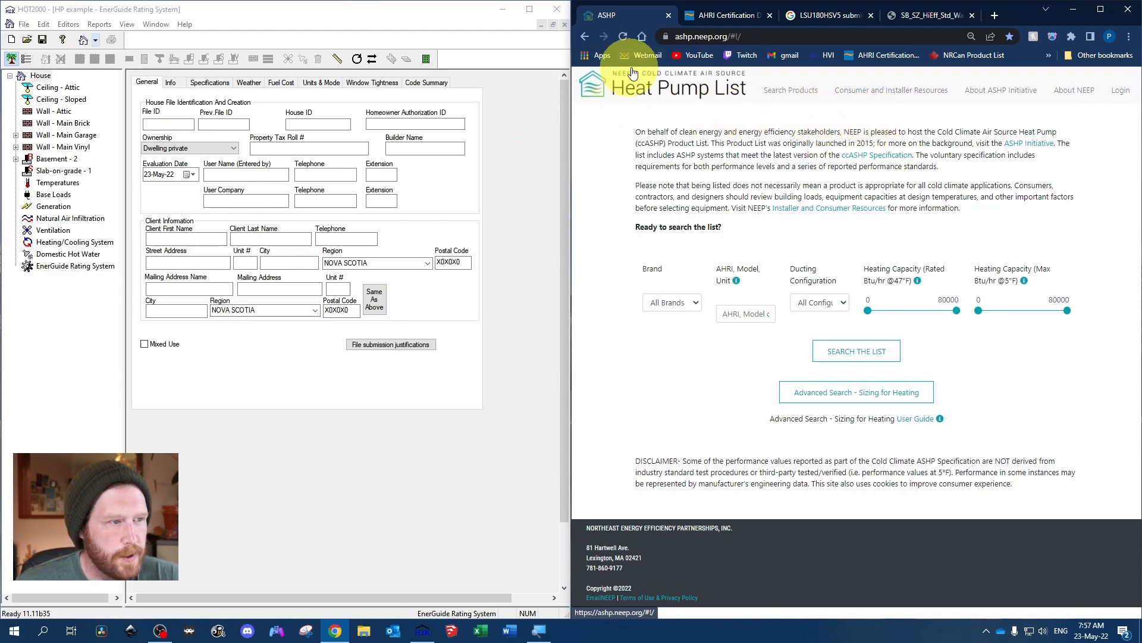
Search the NEEP ccASHP list for model LSU180HSV5, returning two LG wall-placement matches
{"action": "left_click", "coordinate": [745, 313]}
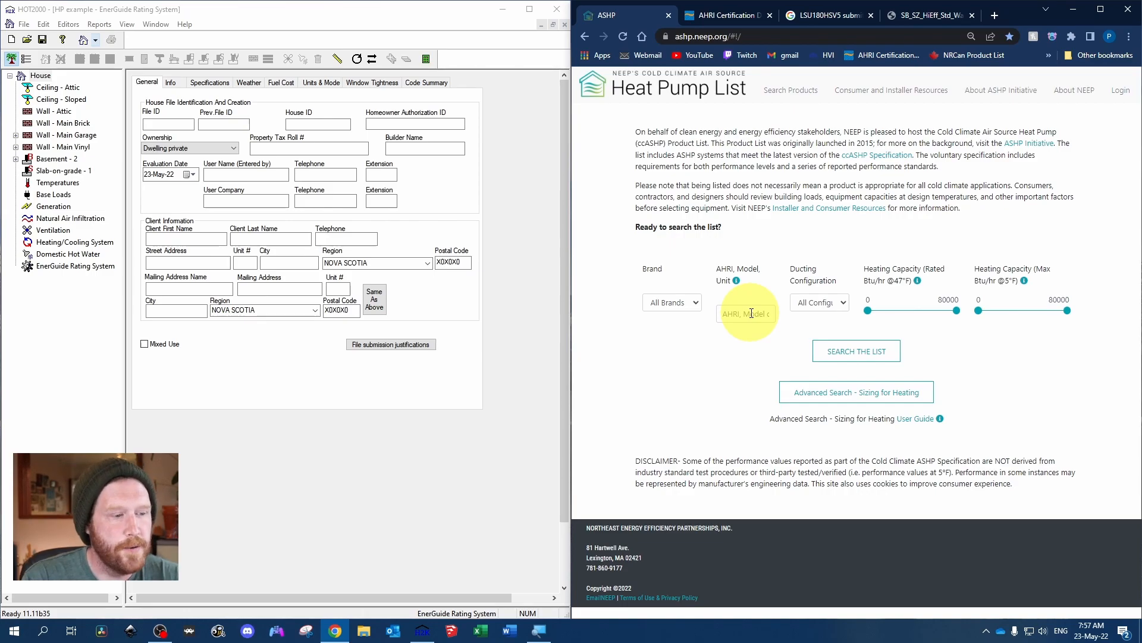
{"action": "type", "text": "LSU180HSV5"}
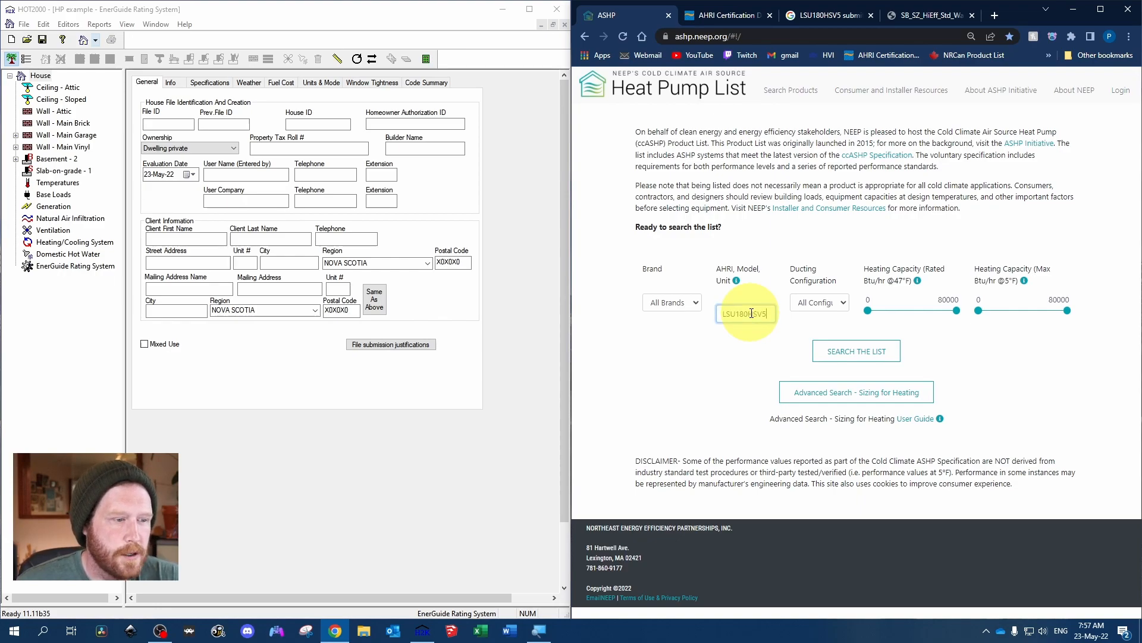
{"action": "left_click", "coordinate": [856, 350]}
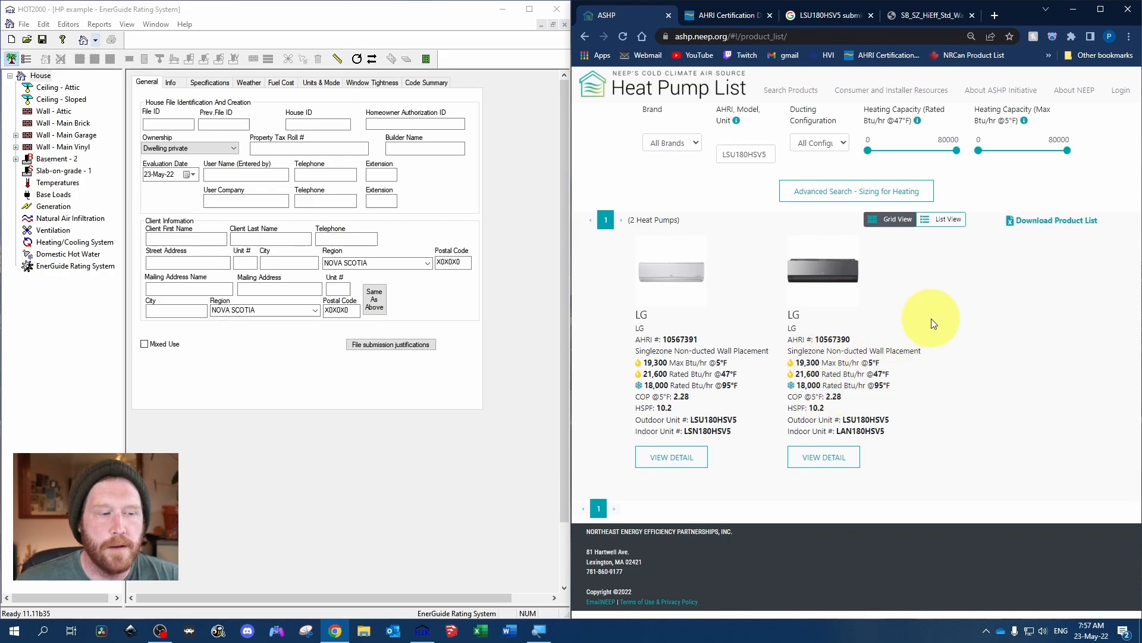
{"action": "mouse_move", "coordinate": [912, 277]}
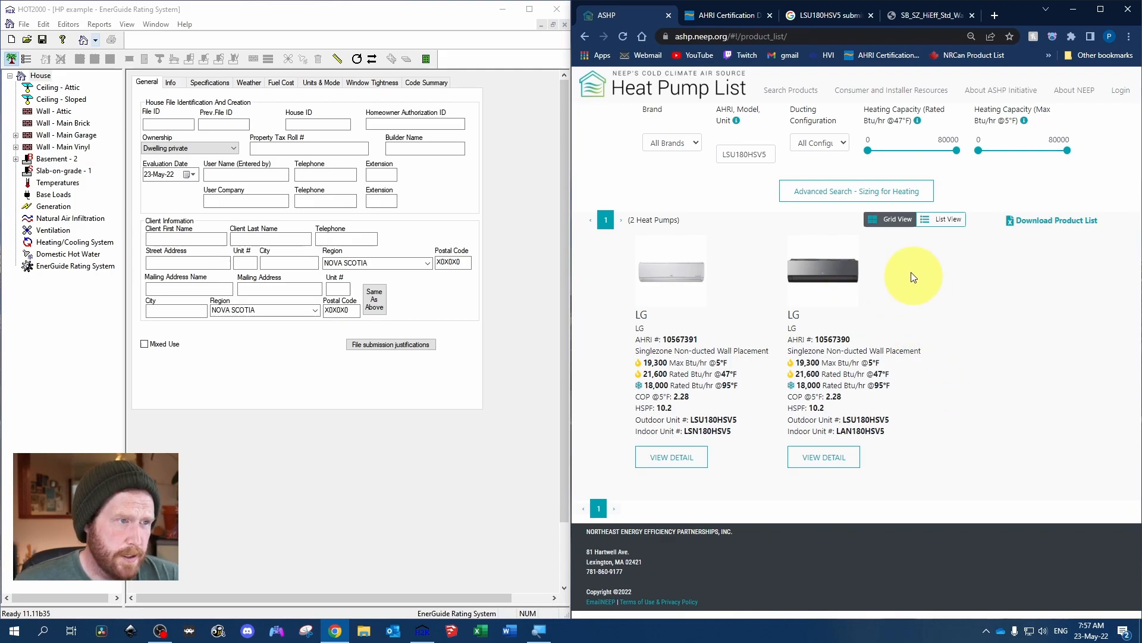
Look up LSU180HSV5 in the AHRI Directory and show the LG match's certified ratings
{"action": "left_click", "coordinate": [721, 15]}
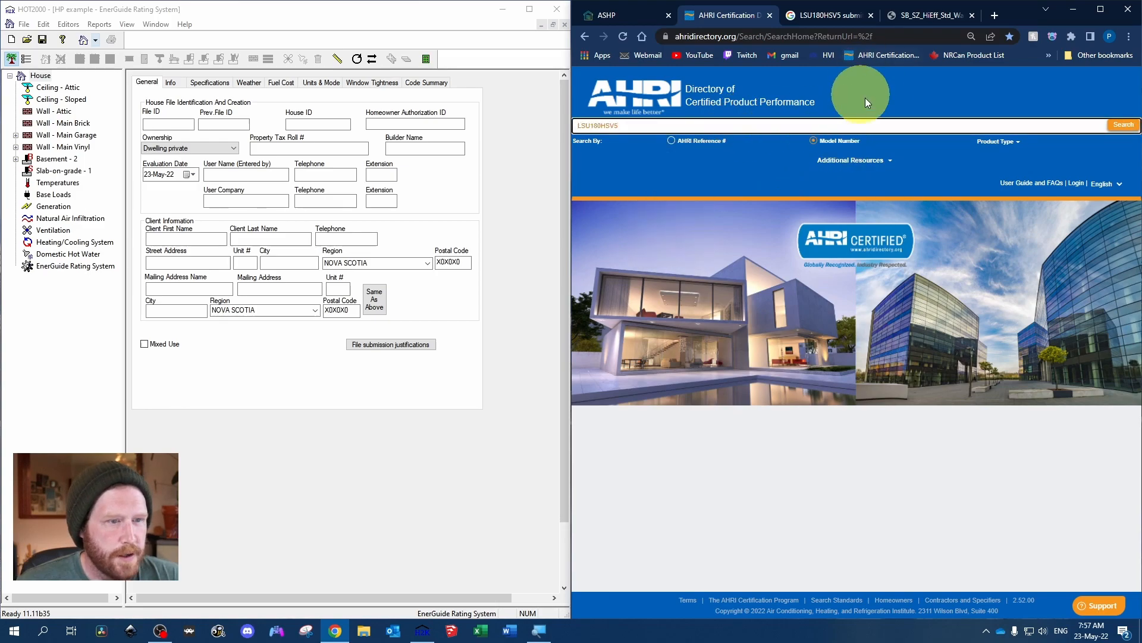
{"action": "left_click", "coordinate": [1122, 125]}
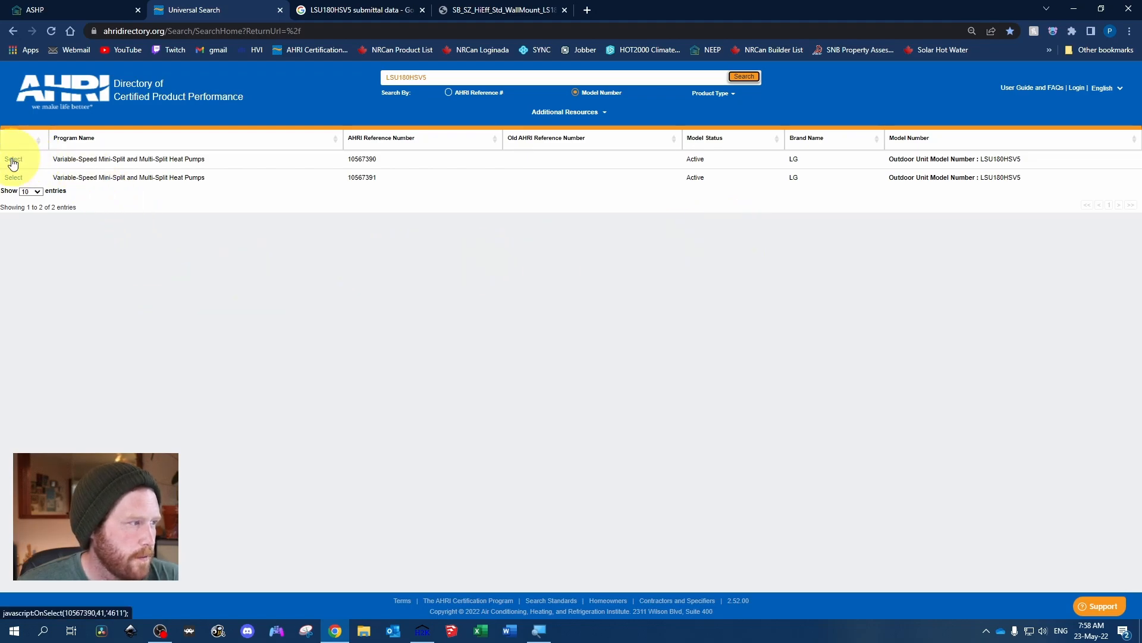
{"action": "left_click", "coordinate": [12, 159]}
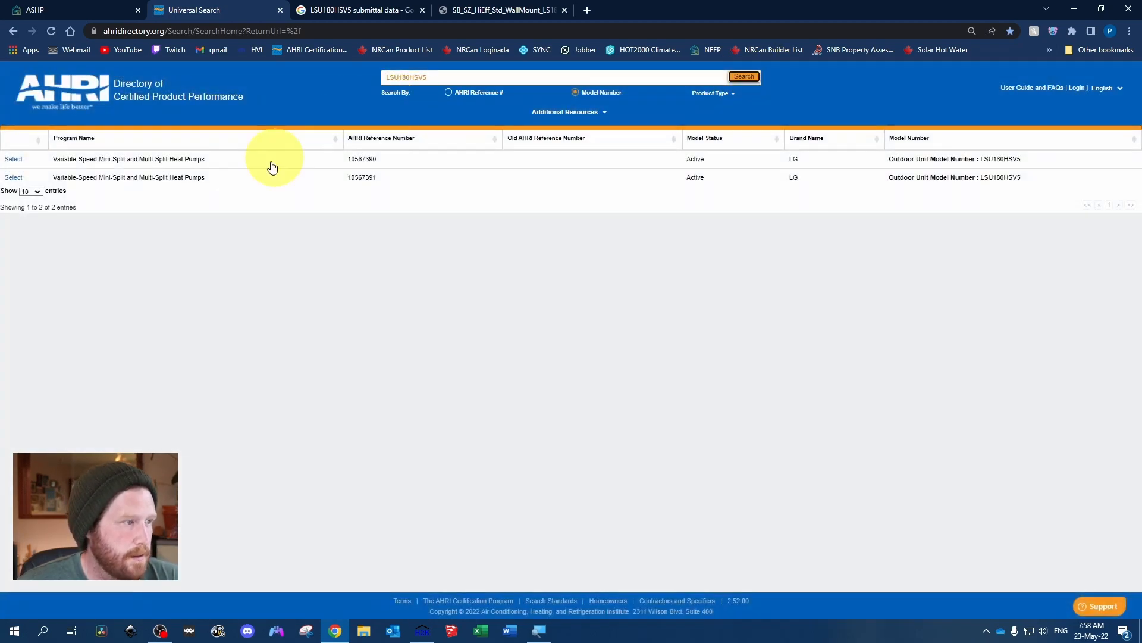
{"action": "left_click", "coordinate": [13, 178]}
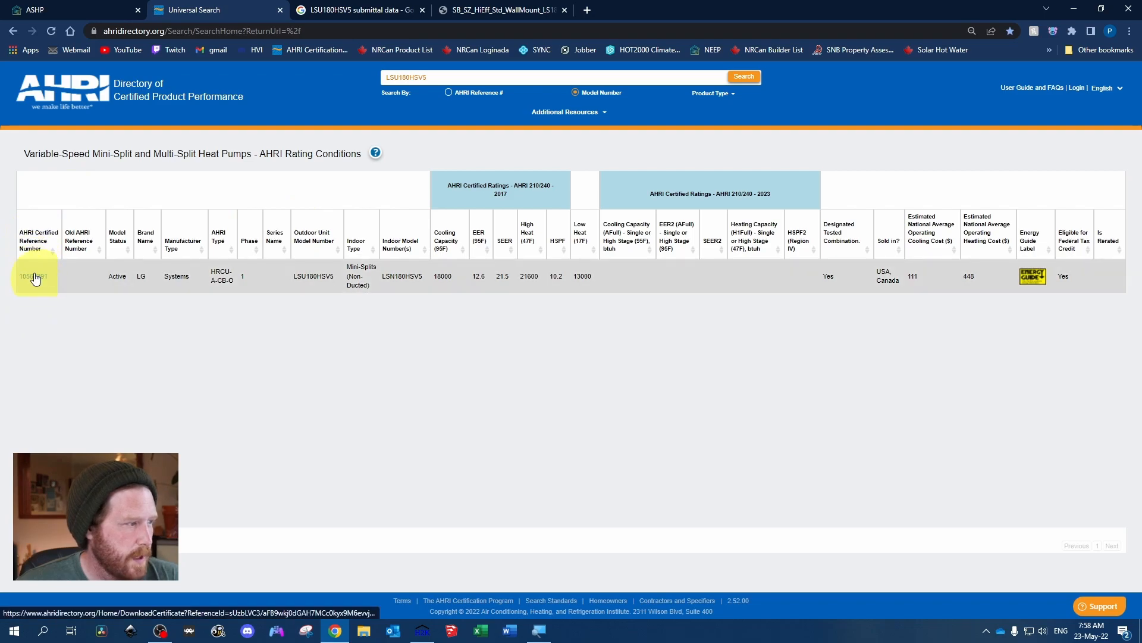
Download the LG LSU180HSV5 AHRI certificate and review its ratings in the PDF viewer
{"action": "left_click", "coordinate": [35, 275]}
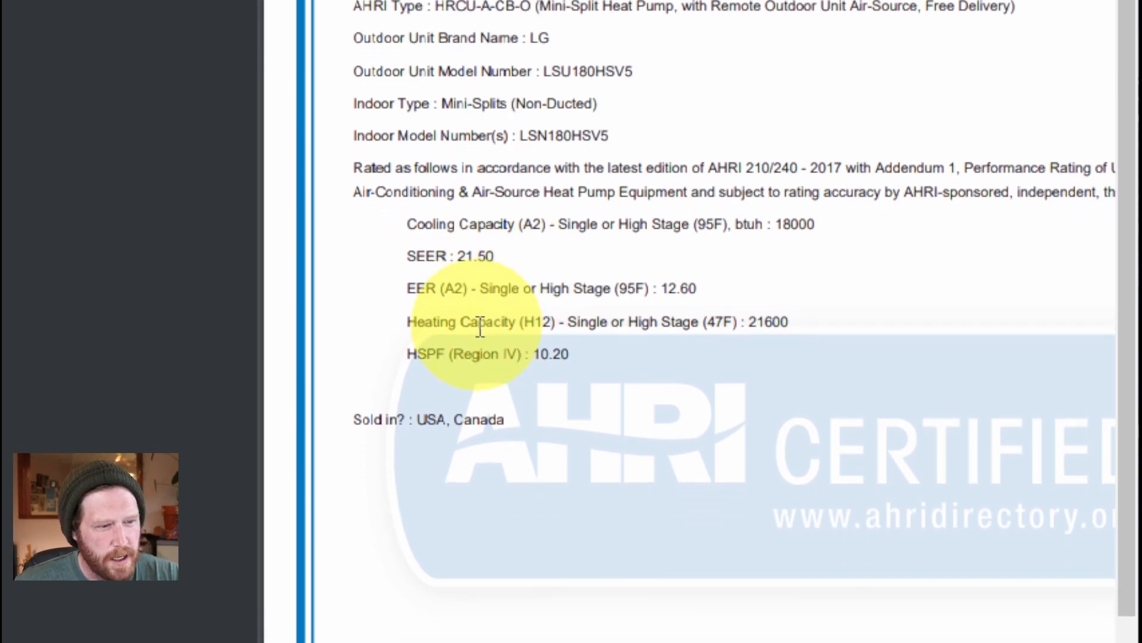
{"action": "scroll", "scroll_direction": "down", "scroll_amount": 3}
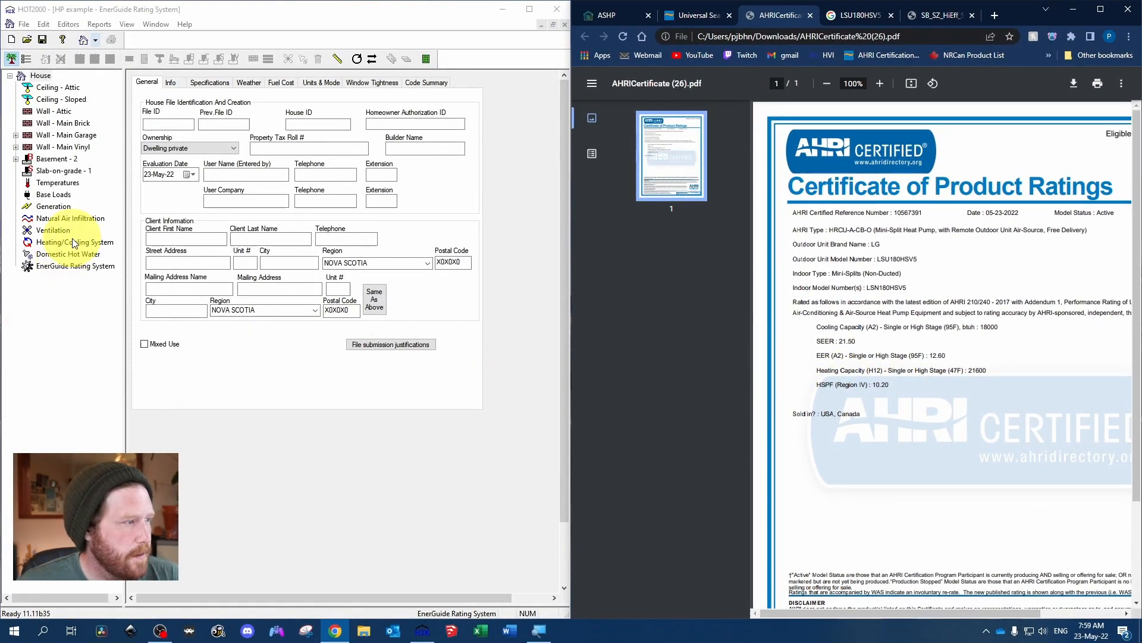
Go to the house's Heating/Cooling System, Heat Pump - Air details, with a central split system
{"action": "left_click", "coordinate": [75, 241]}
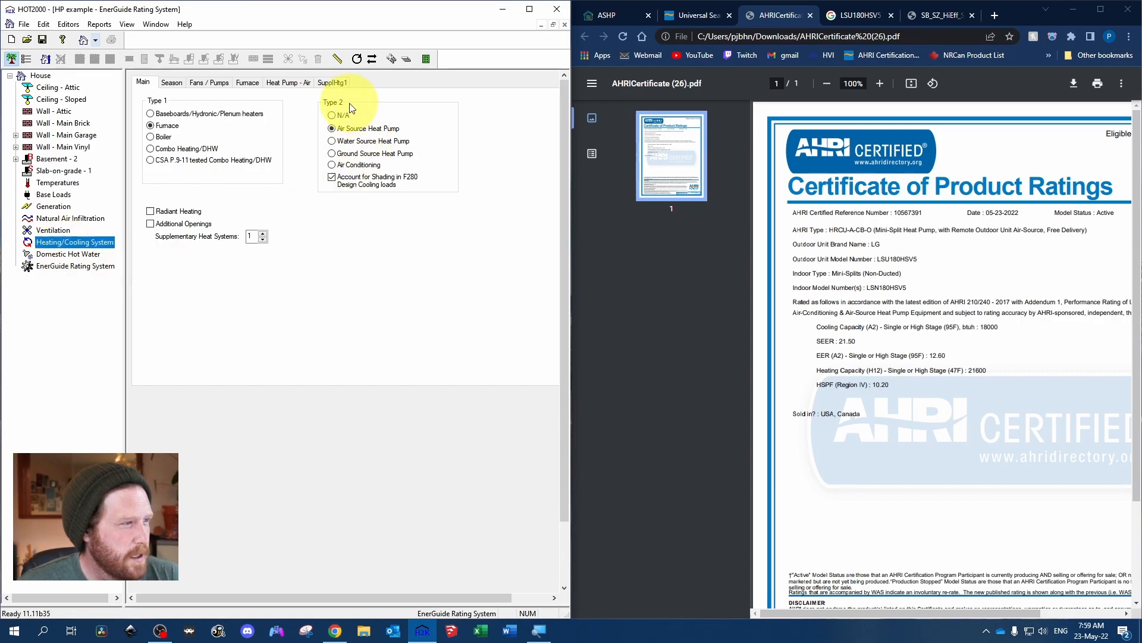
{"action": "left_click", "coordinate": [288, 82]}
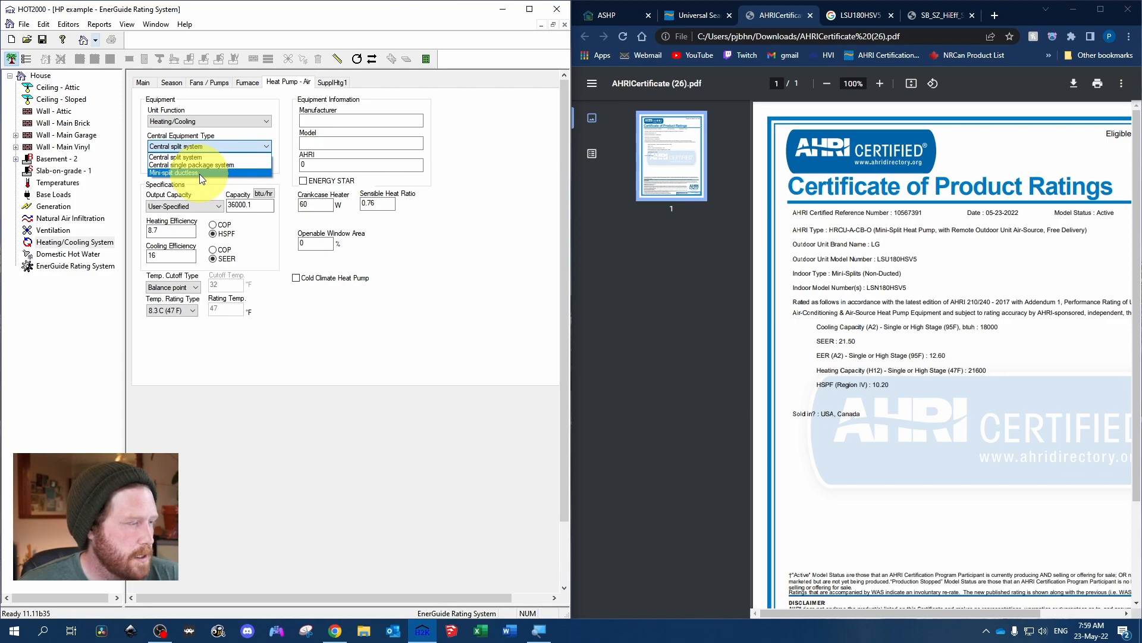
{"action": "left_click", "coordinate": [176, 175]}
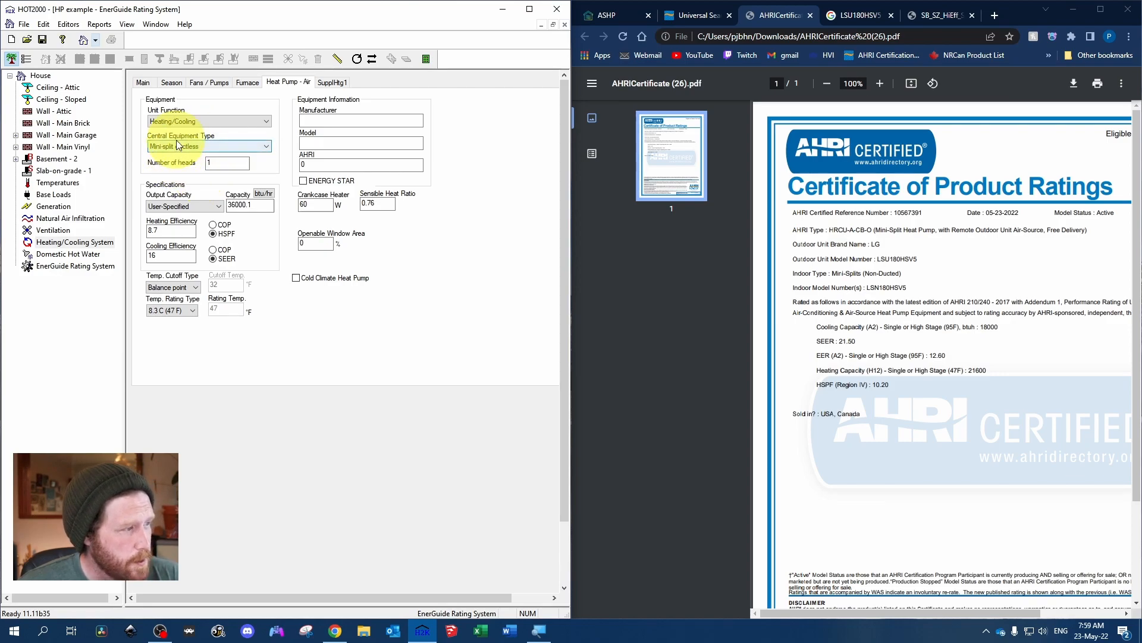
{"action": "left_click", "coordinate": [208, 146]}
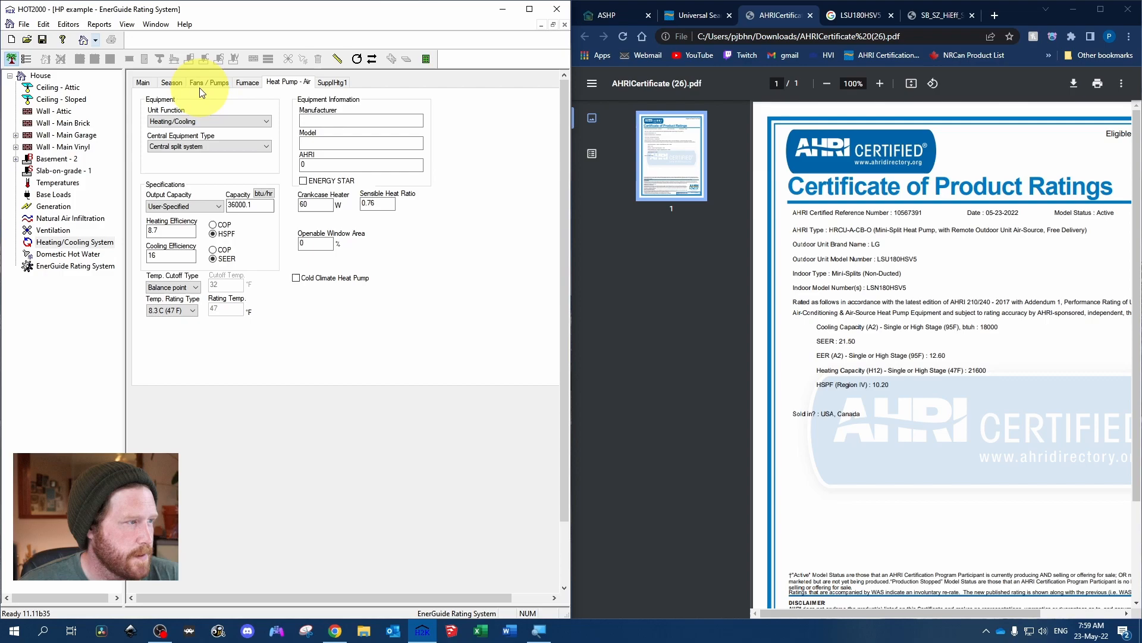
{"action": "mouse_move", "coordinate": [119, 115]}
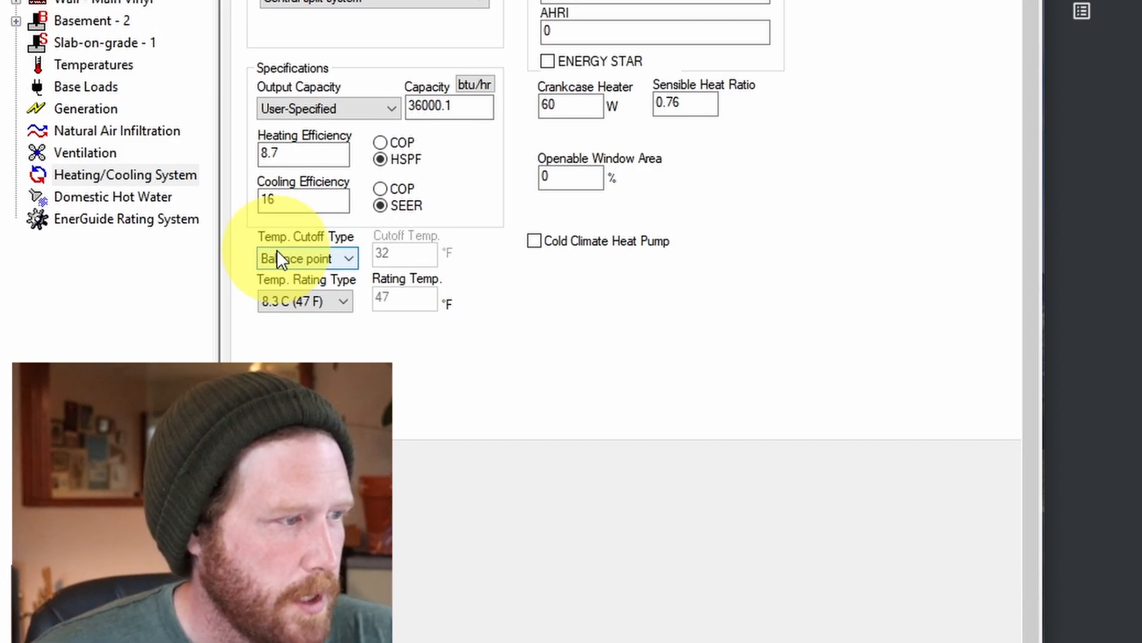
Change the temperature cutoff type from balance point to unrestricted
{"action": "left_click", "coordinate": [337, 258]}
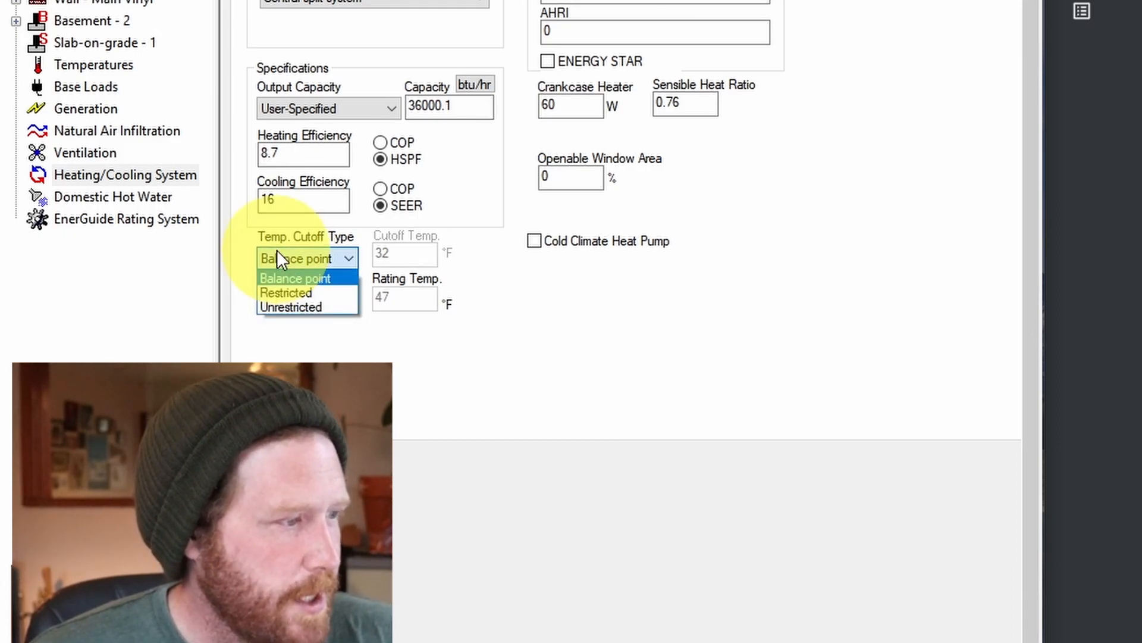
{"action": "mouse_move", "coordinate": [285, 293]}
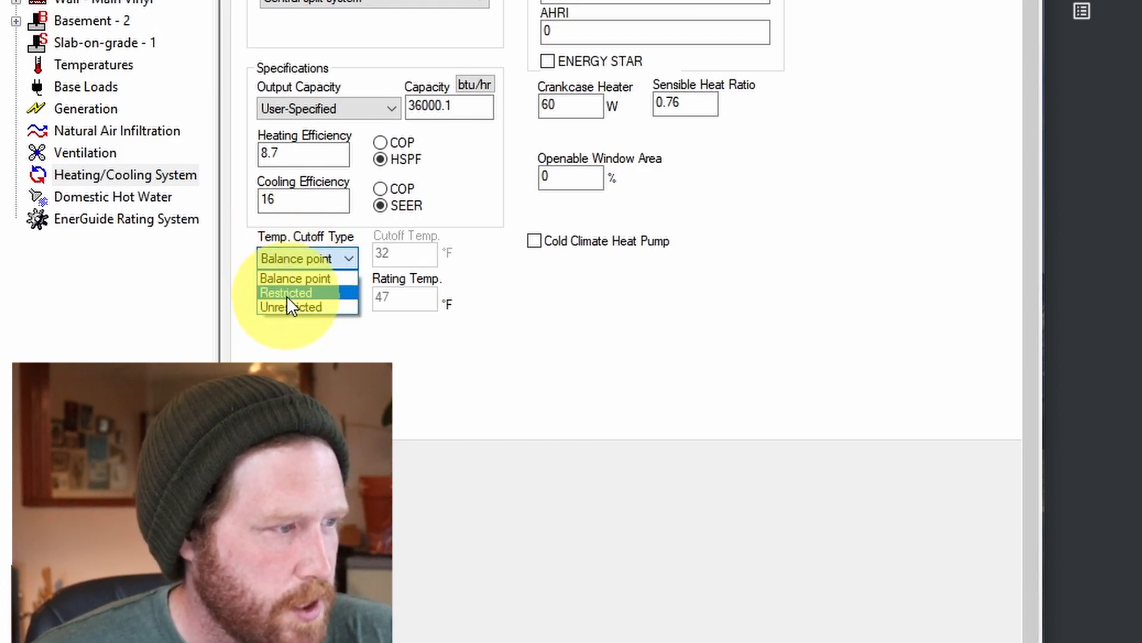
{"action": "left_click", "coordinate": [284, 293]}
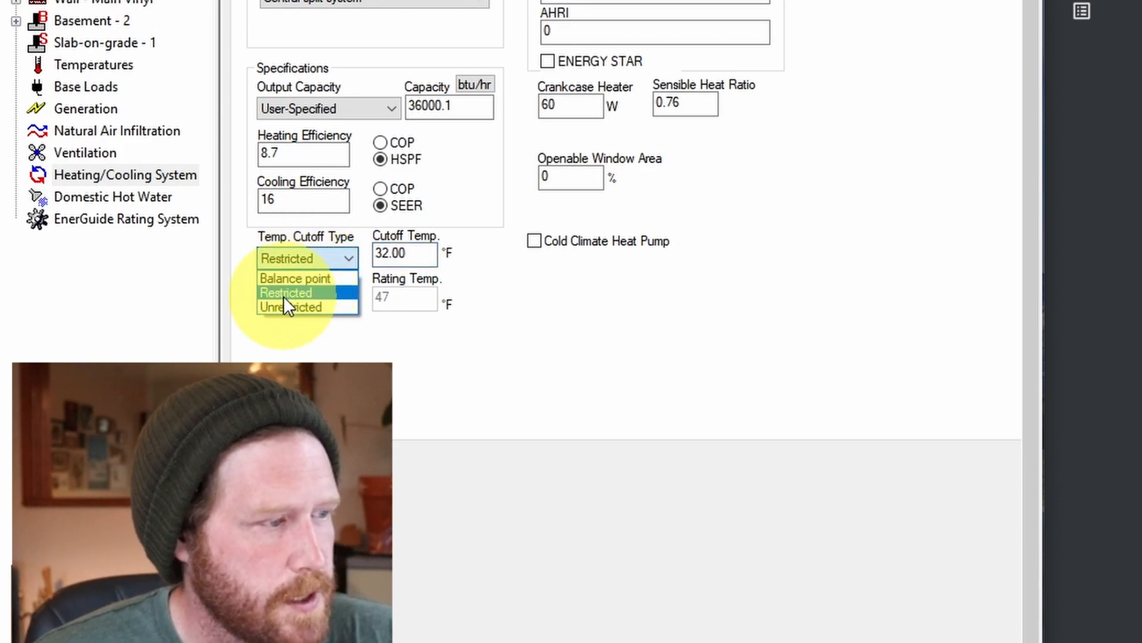
{"action": "left_click", "coordinate": [290, 307]}
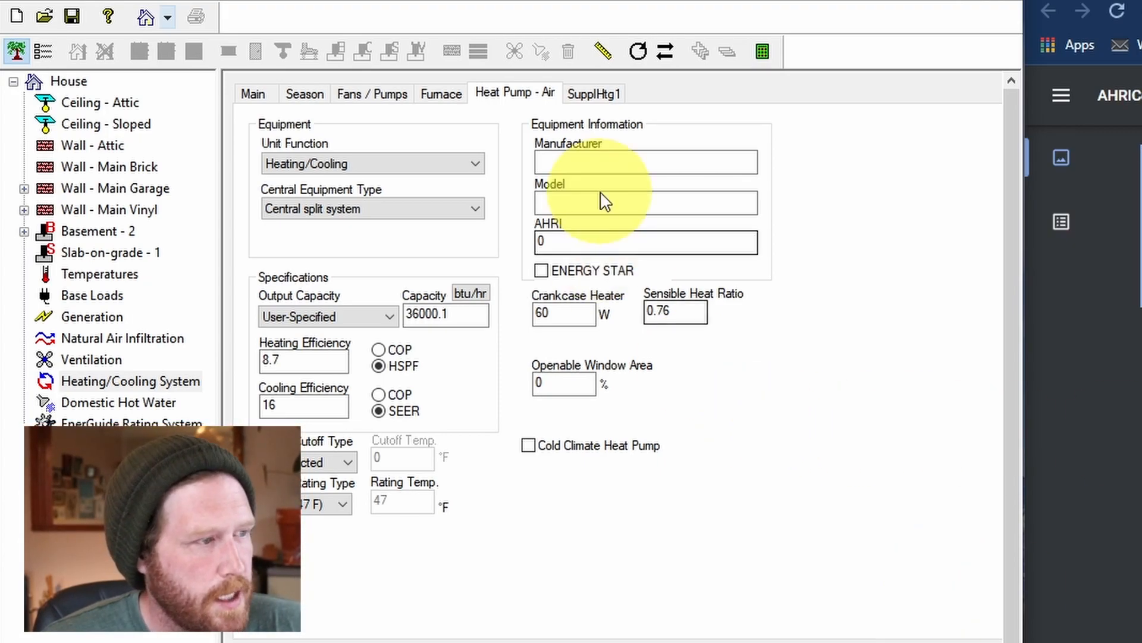
Enter manufacturer LG, model LSU180HSV5/LSN180HSV5, AHRI number, as a ductless mini-split
{"action": "left_click", "coordinate": [644, 161]}
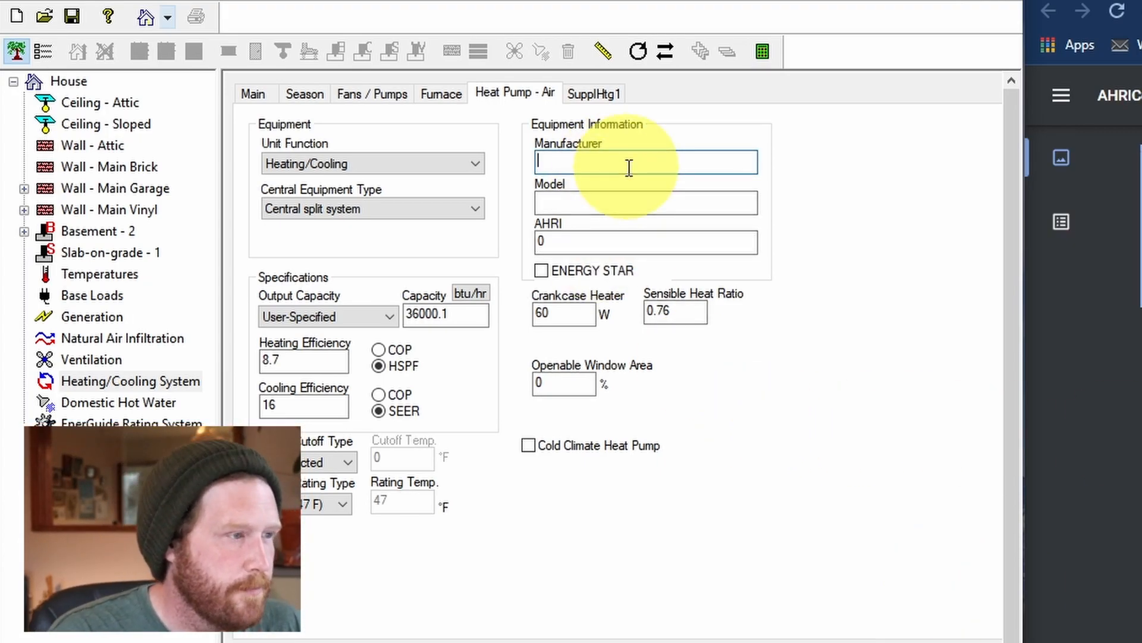
{"action": "type", "text": "LG"}
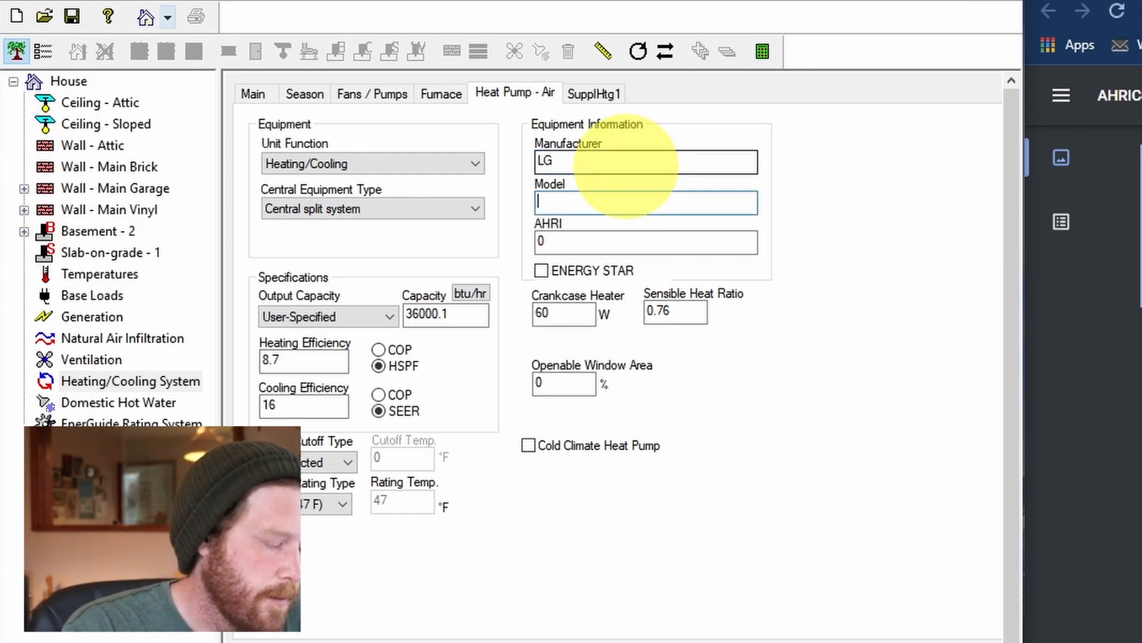
{"action": "type", "text": "LSU180HSV5/LSN180HSV5"}
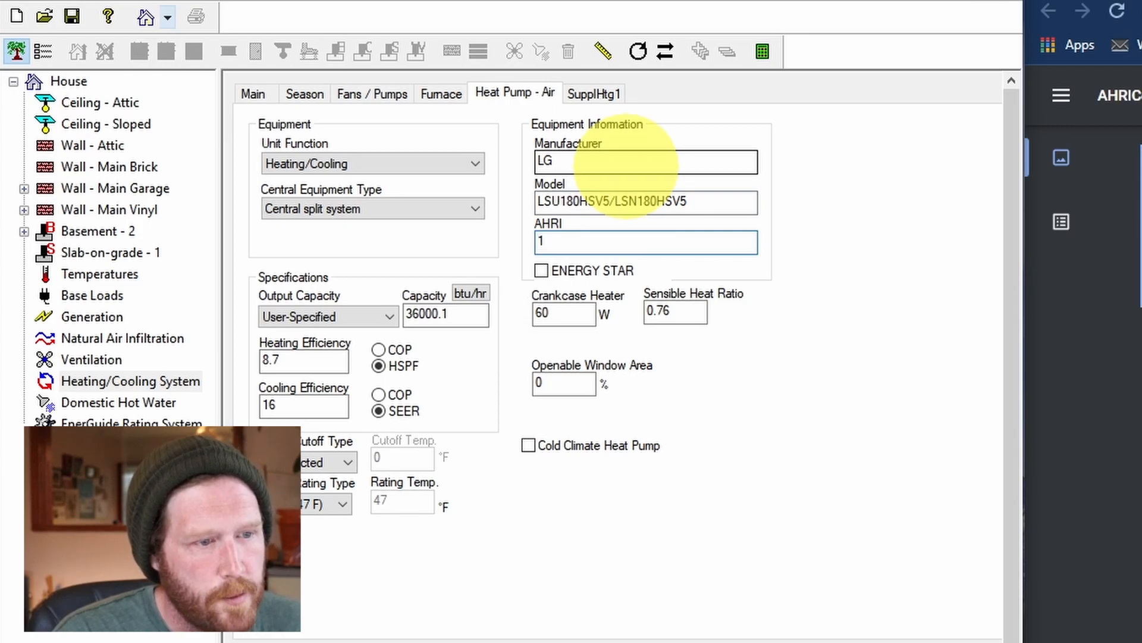
{"action": "type", "text": "0567391"}
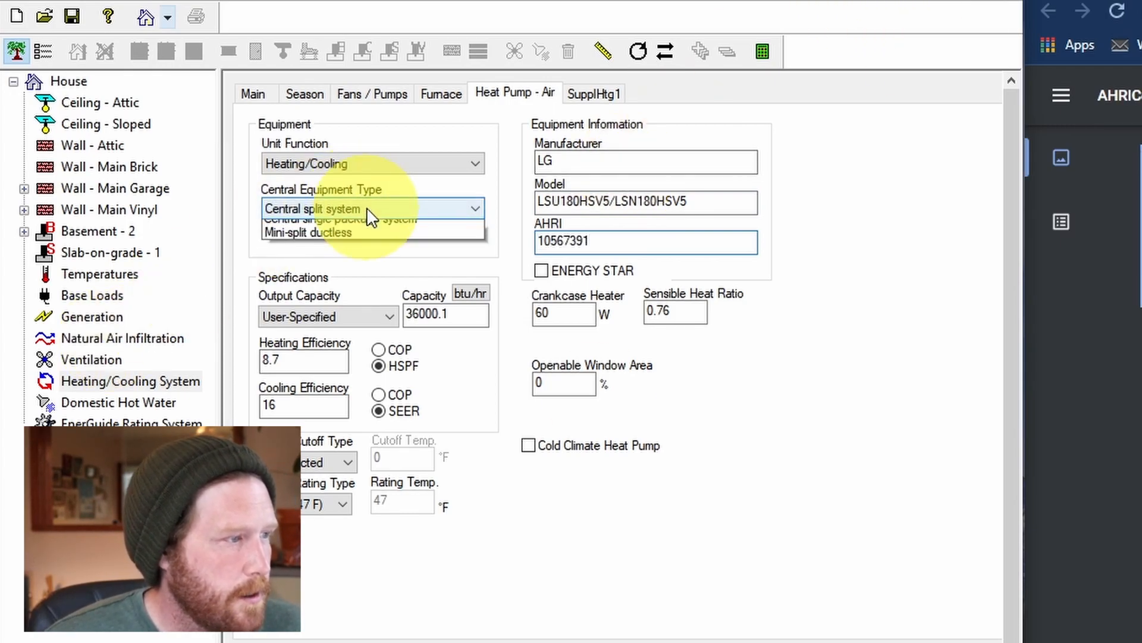
{"action": "left_click", "coordinate": [308, 232]}
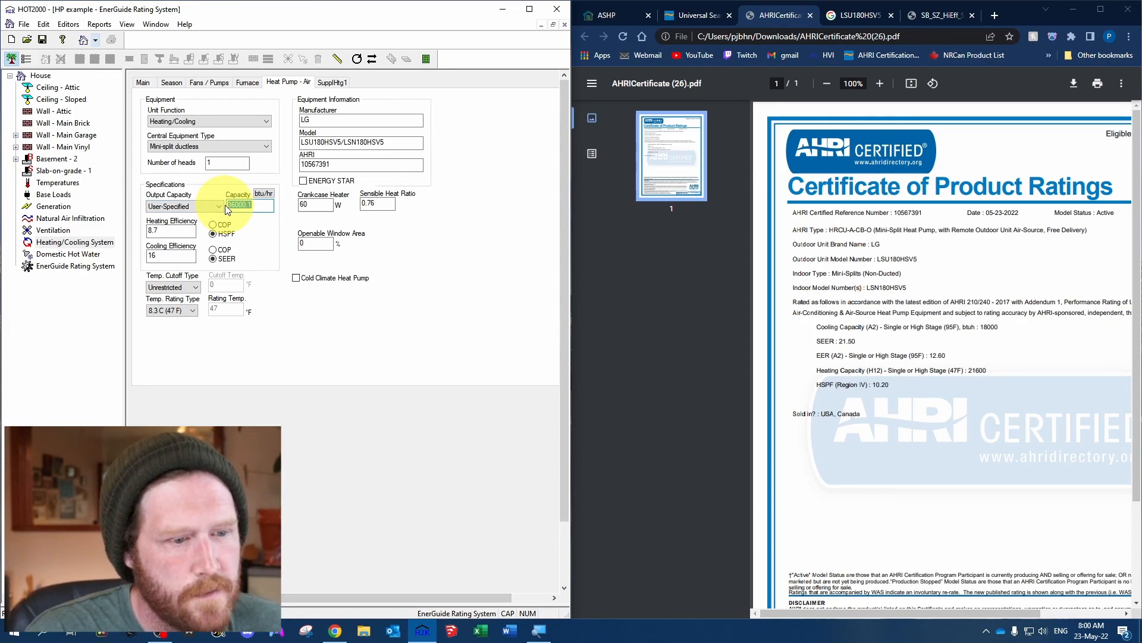
Enter 21600 btu/hr capacity and 21.5 SEER for the heat pump
{"action": "type", "text": "21600"}
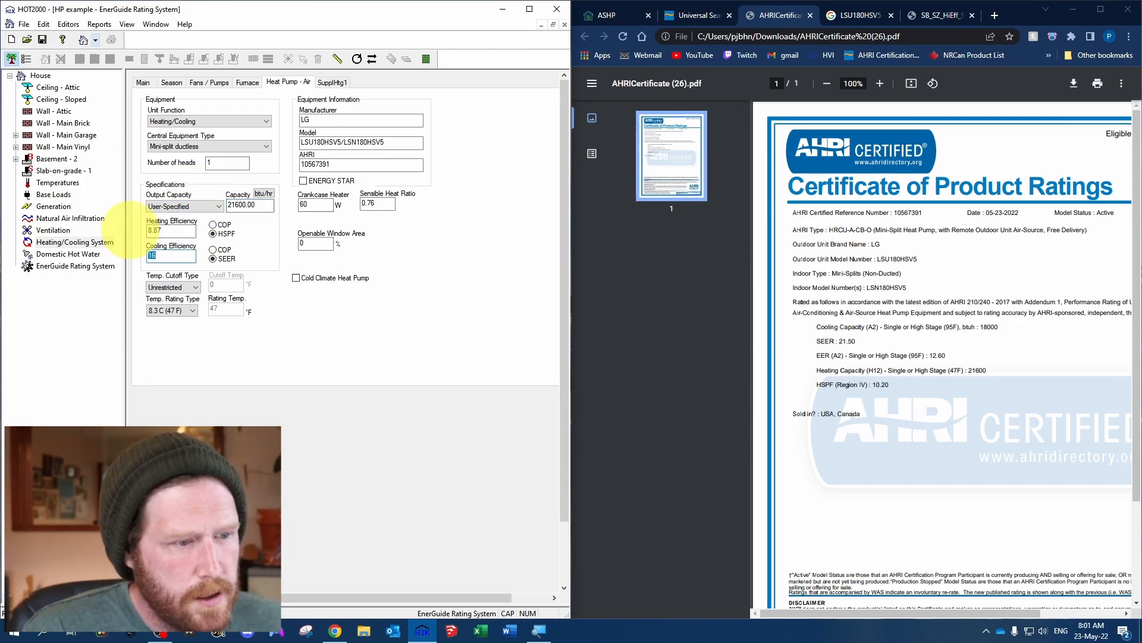
{"action": "type", "text": "21.5"}
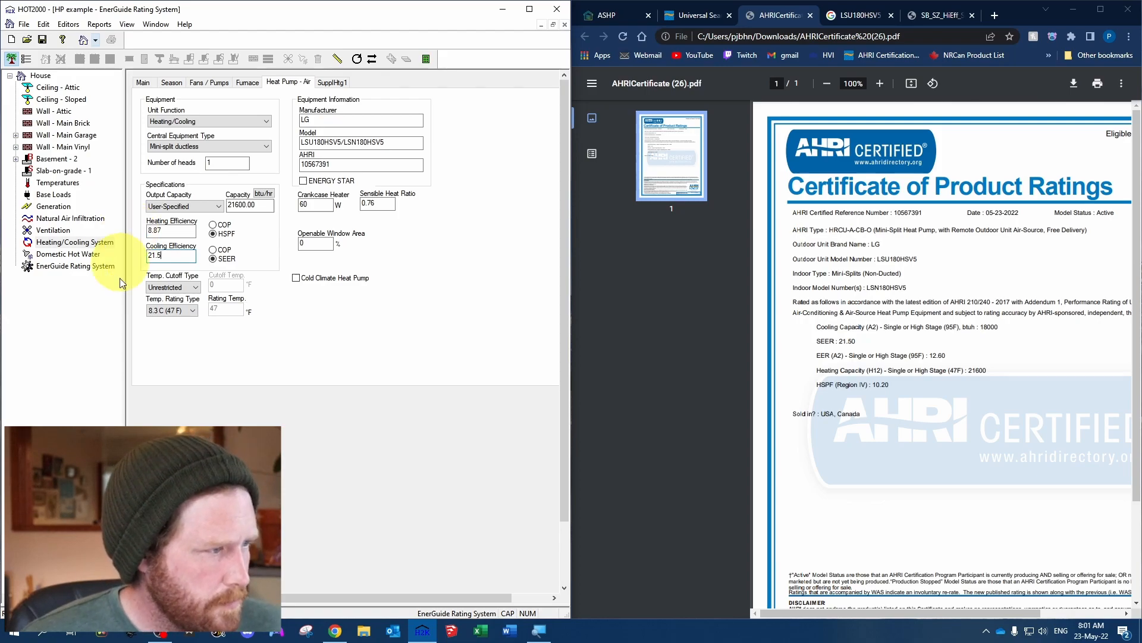
{"action": "left_click", "coordinate": [173, 287]}
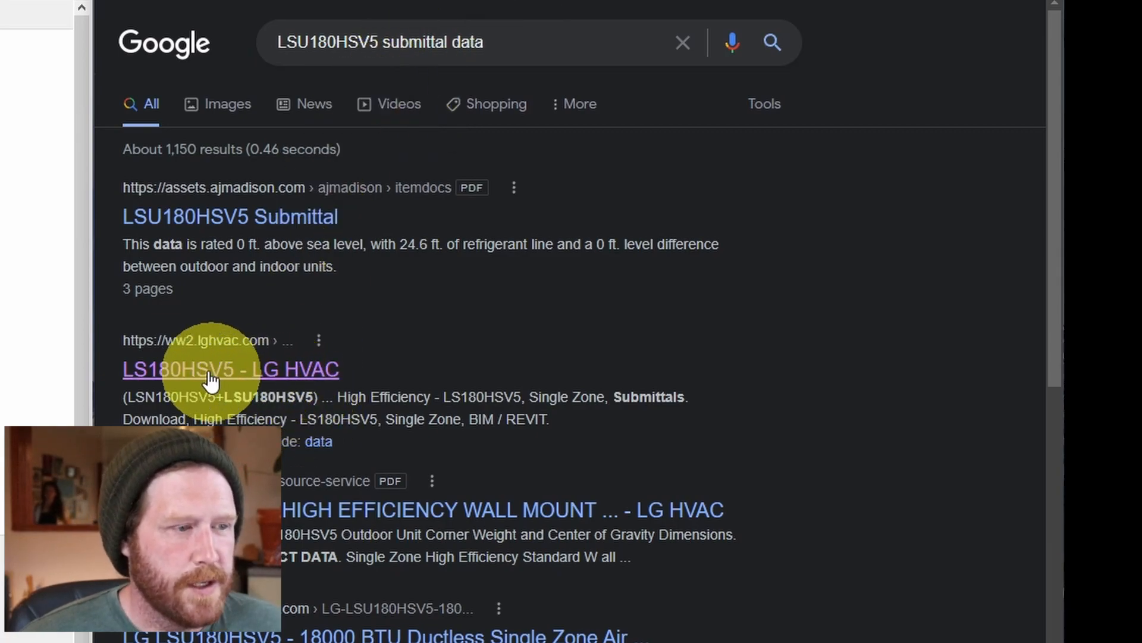
Open LG's LS180HSV5 product page and scroll to its downloadable resources
{"action": "left_click", "coordinate": [230, 369]}
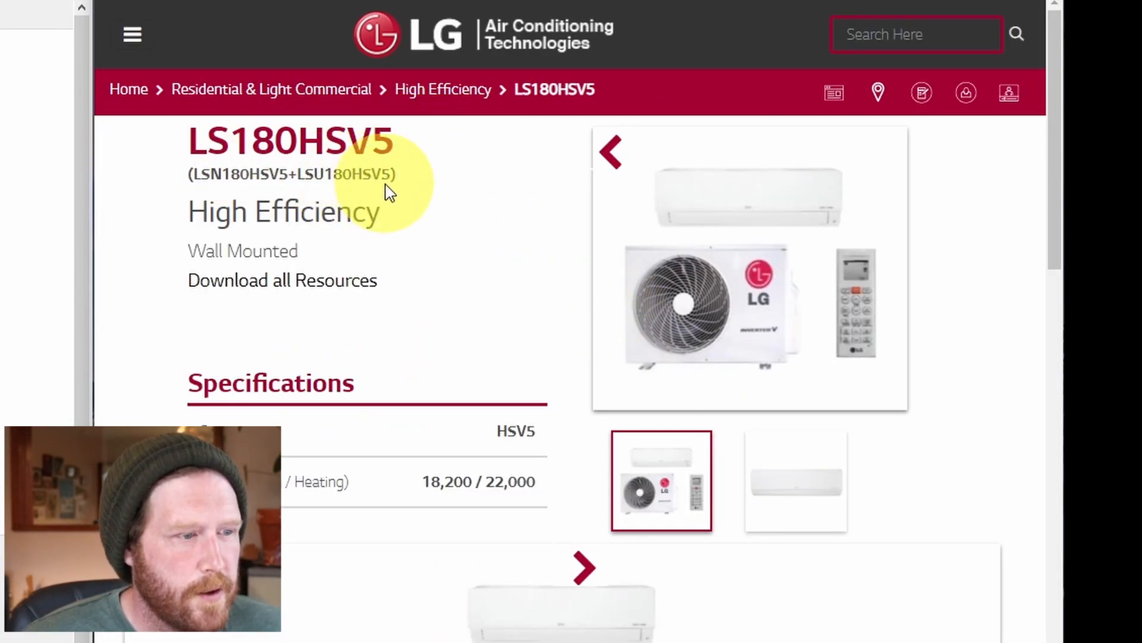
{"action": "scroll", "scroll_direction": "down", "scroll_amount": 3}
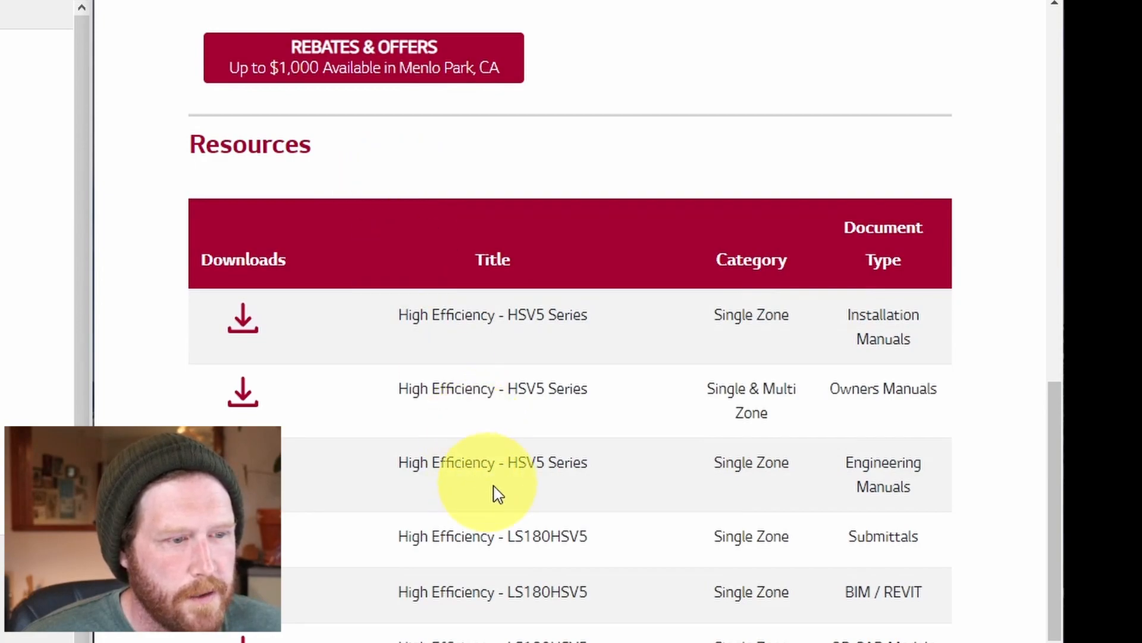
{"action": "mouse_move", "coordinate": [945, 608]}
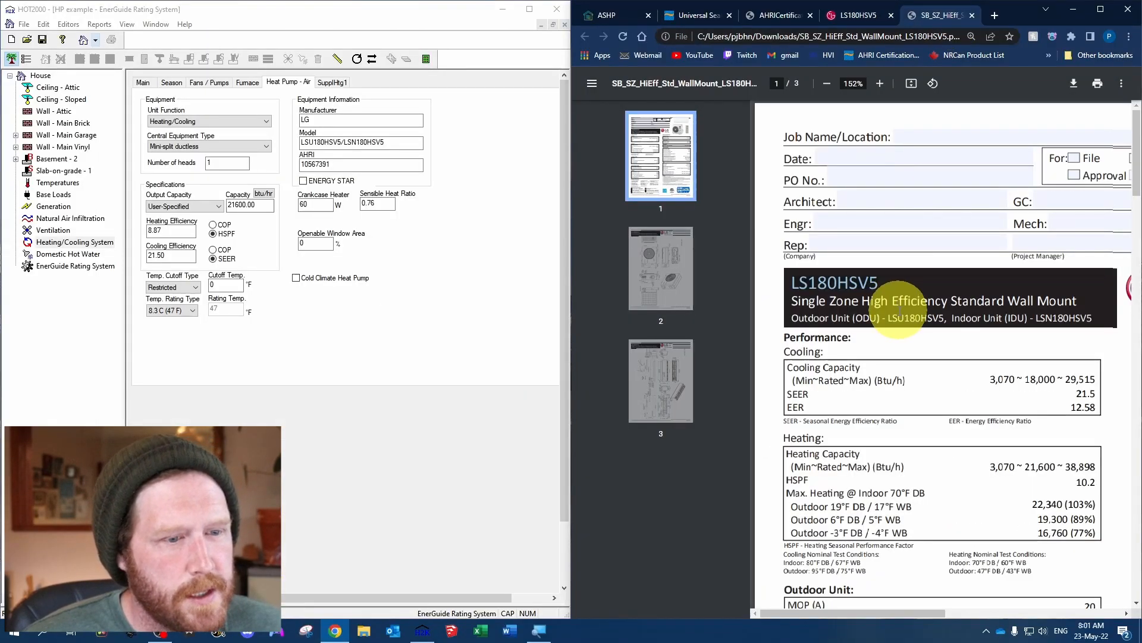
Zoom into the LS180HSV5 submittal PDF to read the heating operating range minimum of -4 °F
{"action": "left_click", "coordinate": [826, 84]}
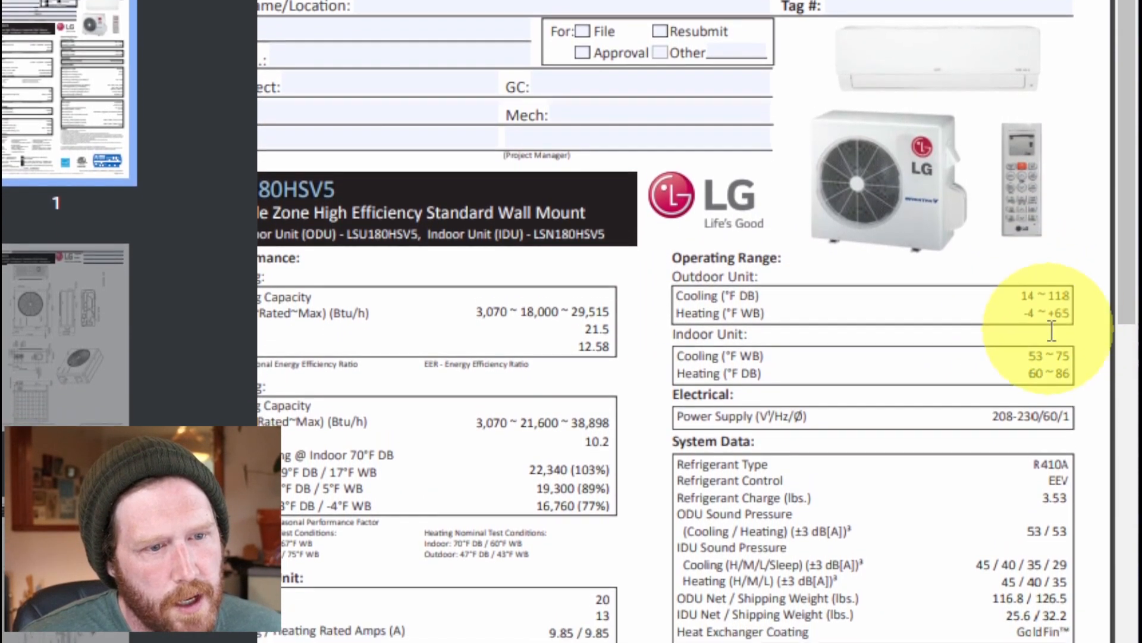
{"action": "scroll", "scroll_direction": "down", "scroll_amount": 3}
{"action": "type", "text": "-4"}
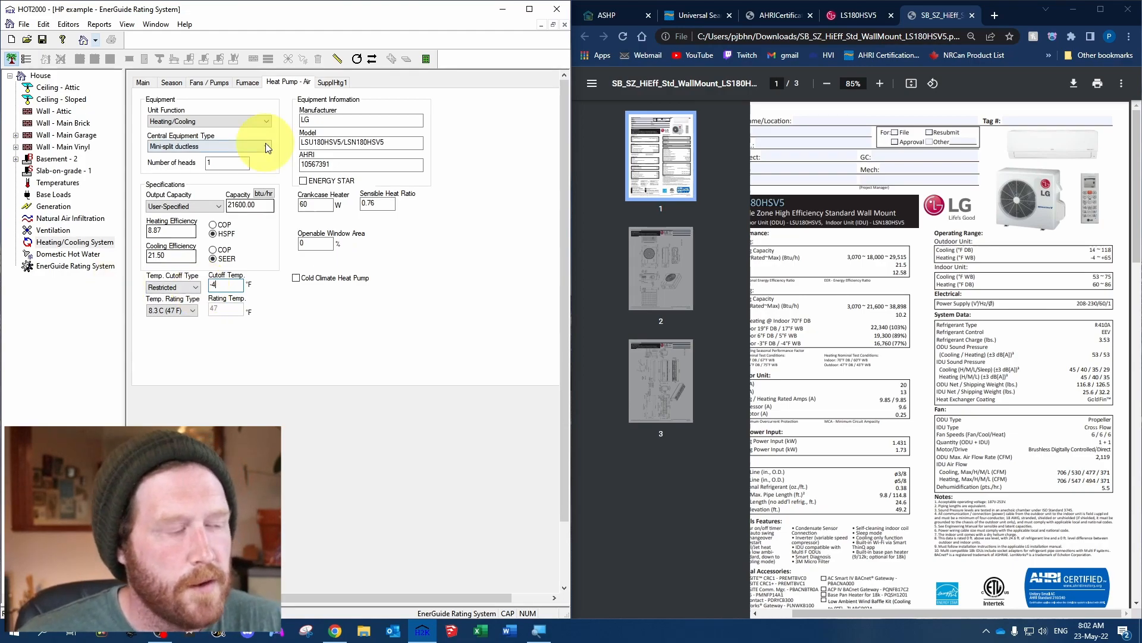
{"action": "mouse_move", "coordinate": [570, 132]}
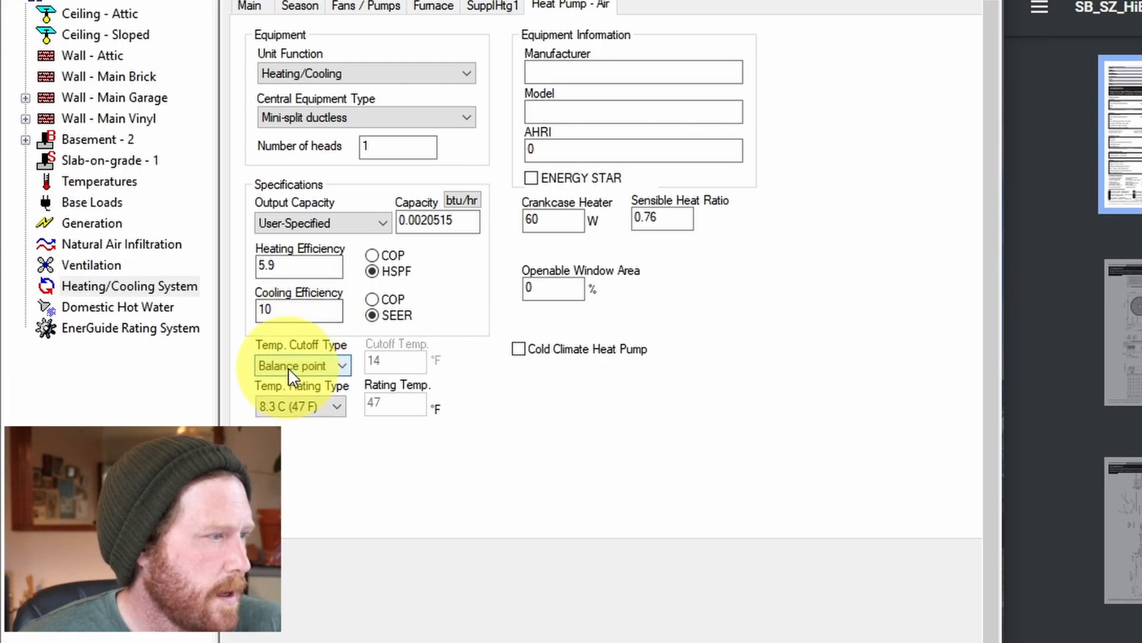
Set the cutoff type to Restricted and output capacity to 1.25 × cooling load
{"action": "left_click", "coordinate": [301, 365]}
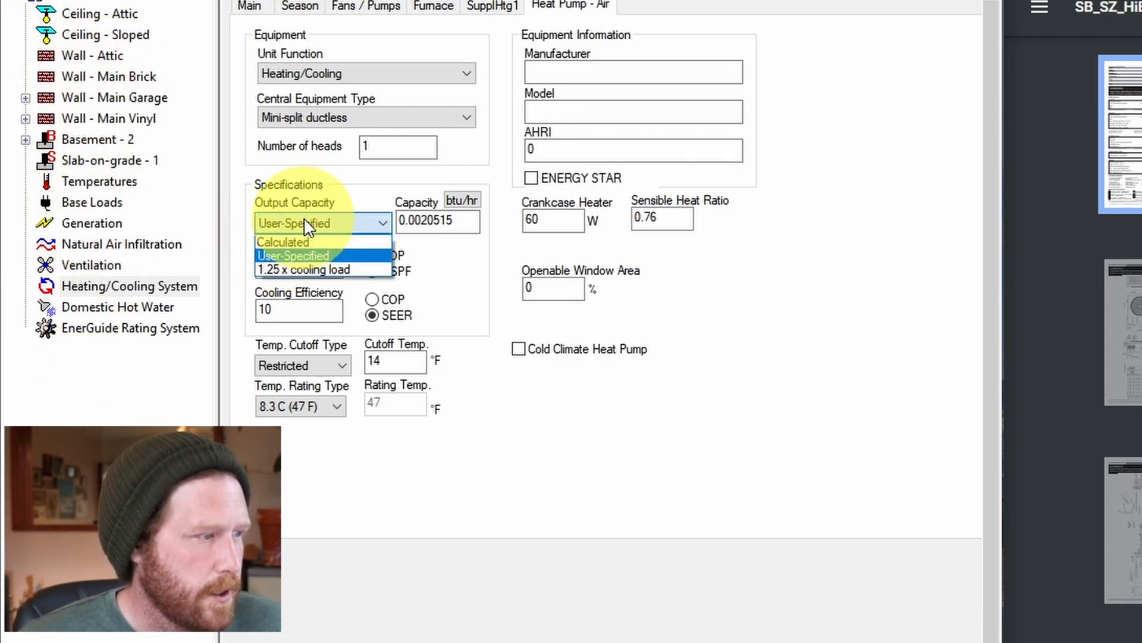
{"action": "mouse_move", "coordinate": [301, 268]}
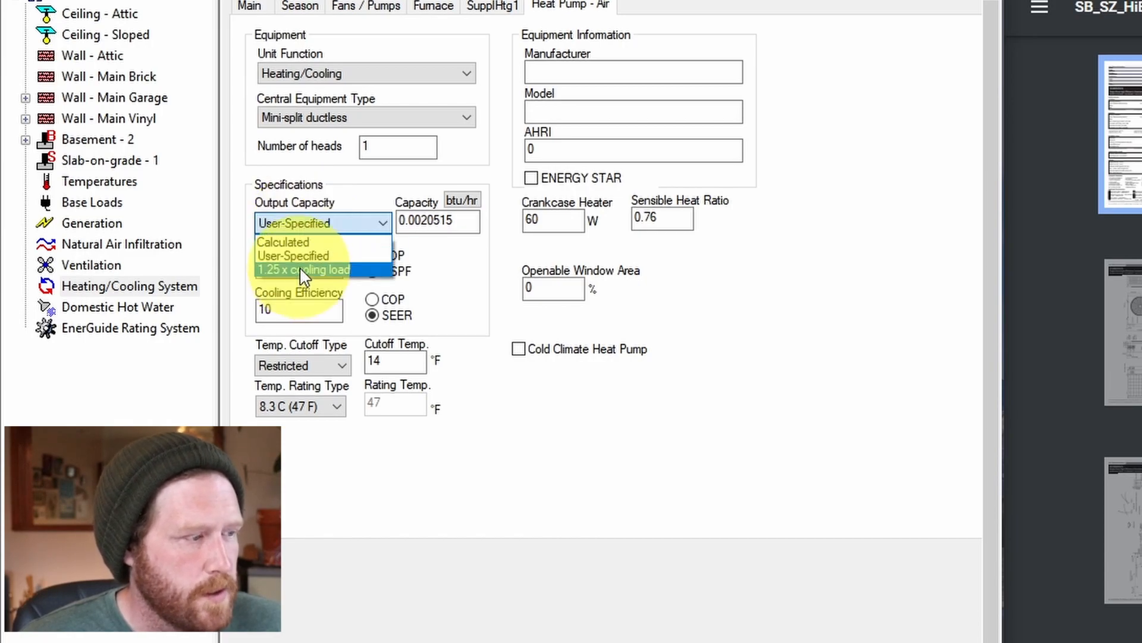
{"action": "left_click", "coordinate": [301, 270]}
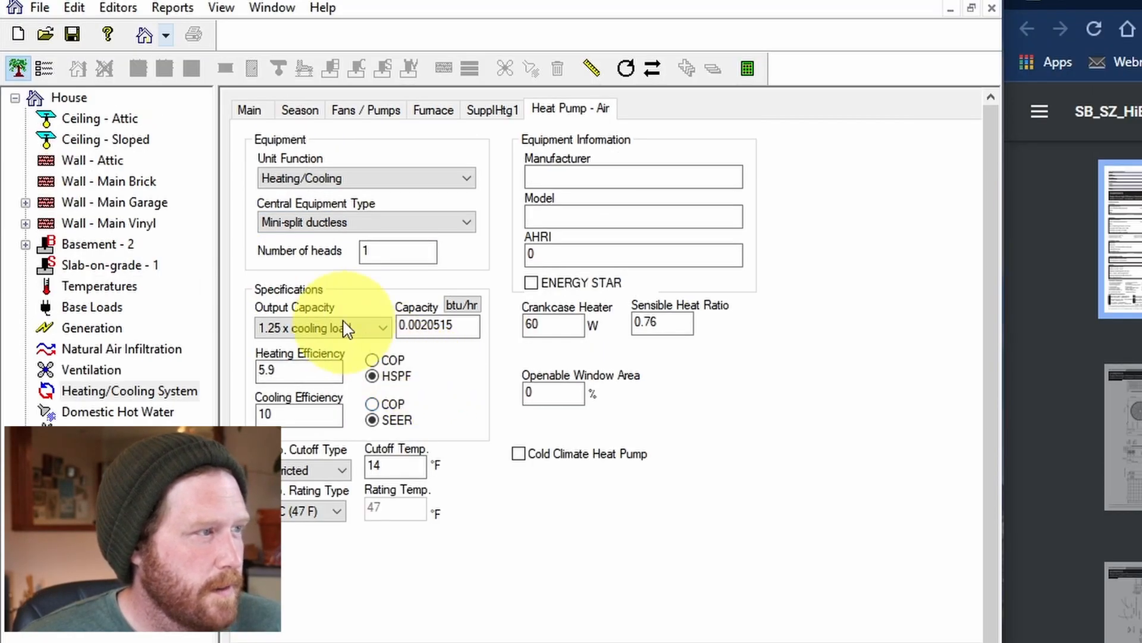
{"action": "left_click", "coordinate": [172, 9]}
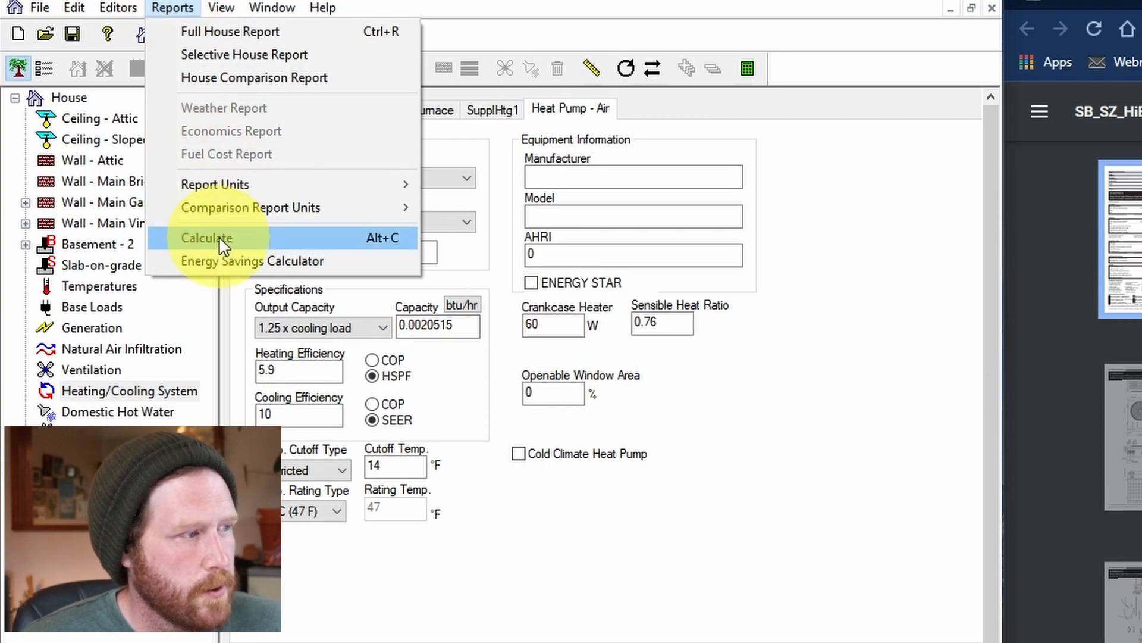
Calculate the house (capacity ≈32343.6 btu/hr), then set a user-specified capacity of 24000 btu/hr
{"action": "left_click", "coordinate": [206, 238]}
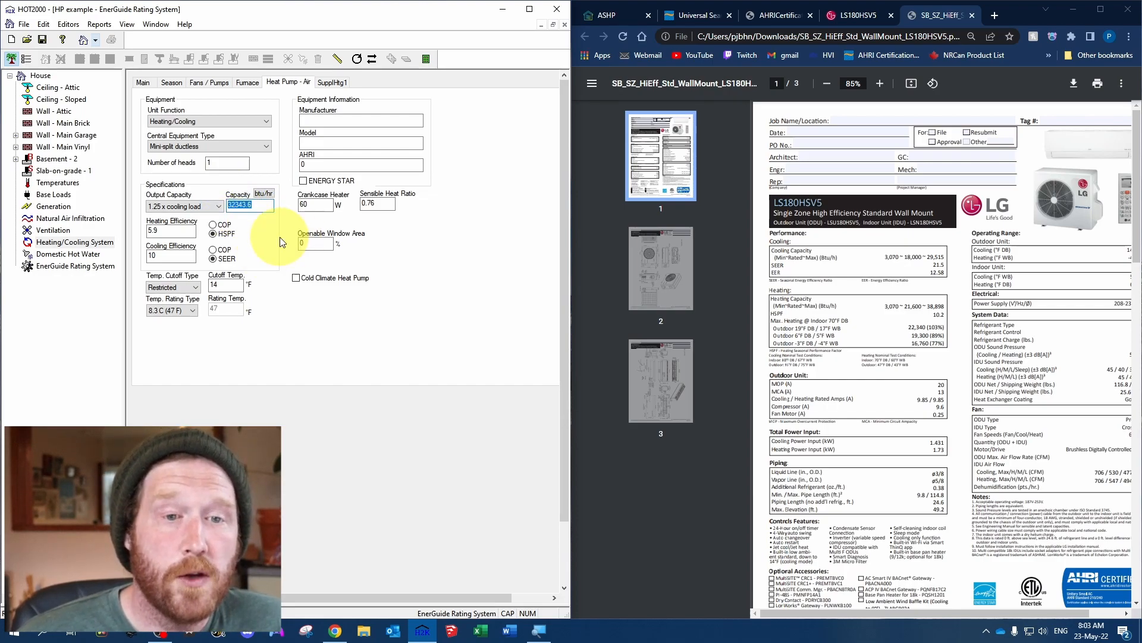
{"action": "left_click", "coordinate": [218, 206]}
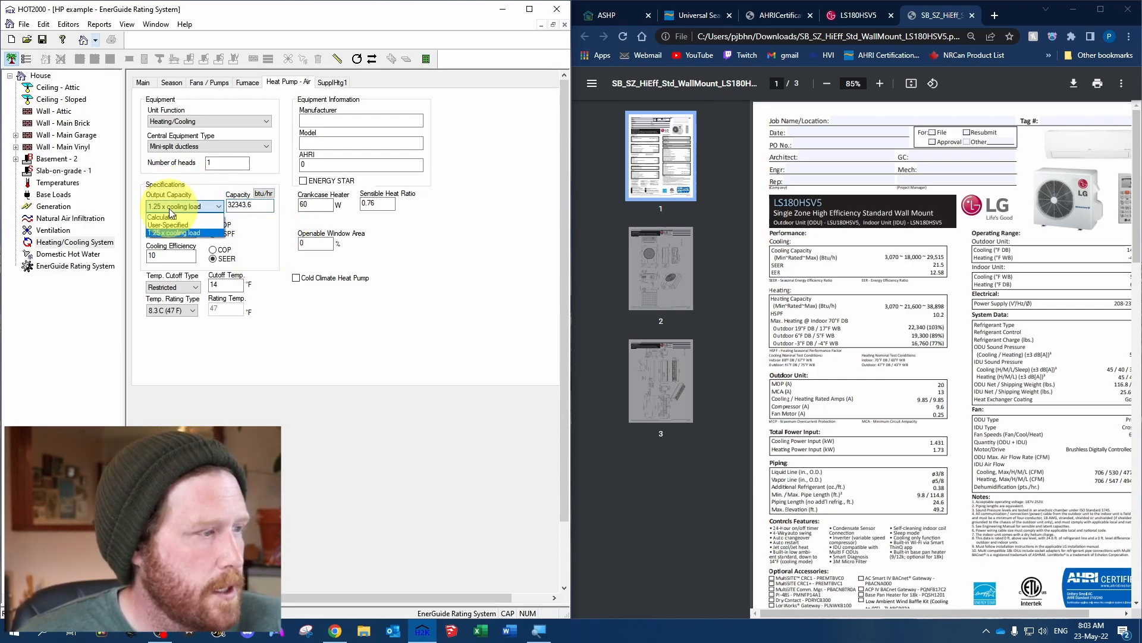
{"action": "left_click", "coordinate": [168, 225]}
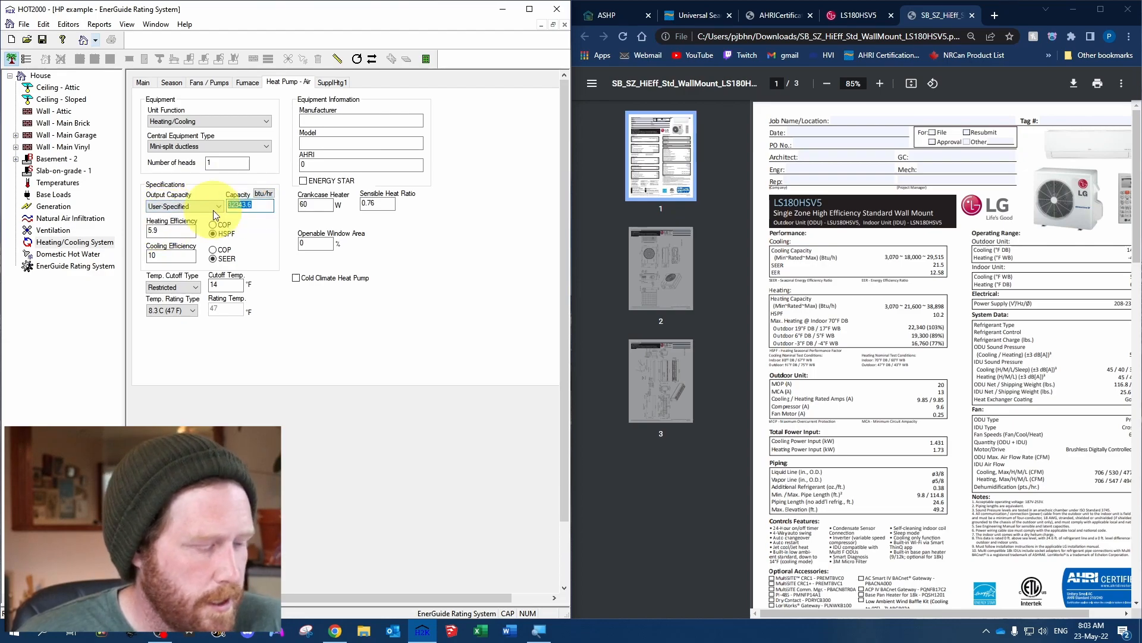
{"action": "type", "text": "24000"}
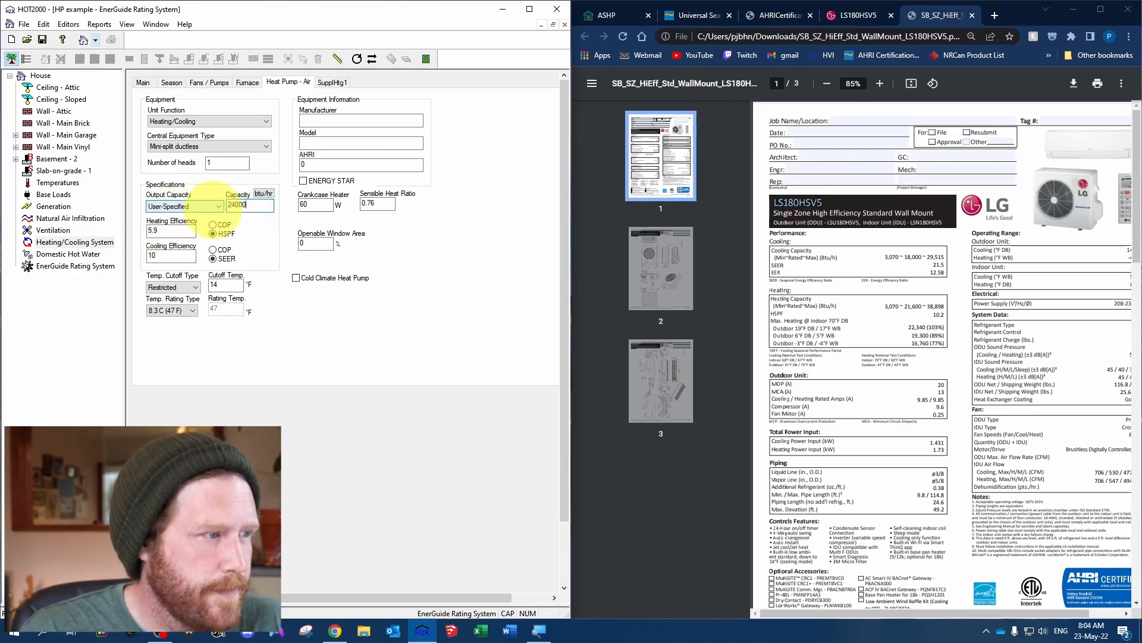